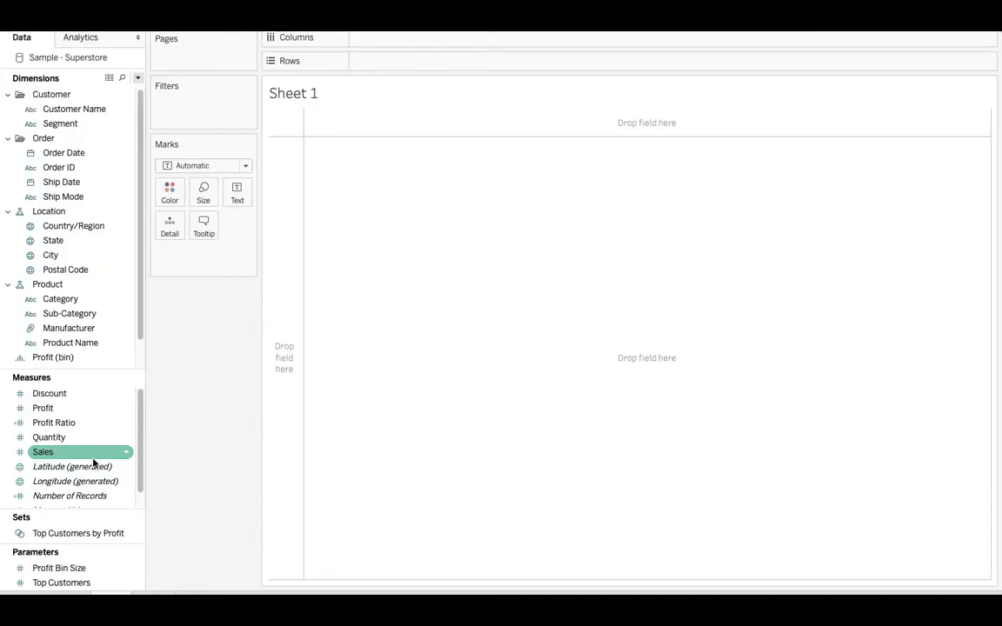
# Step: Add Order Date (Years), Order Date (Months) and Order Date (Days) custom date fields
pyautogui.rightClick(63, 152)
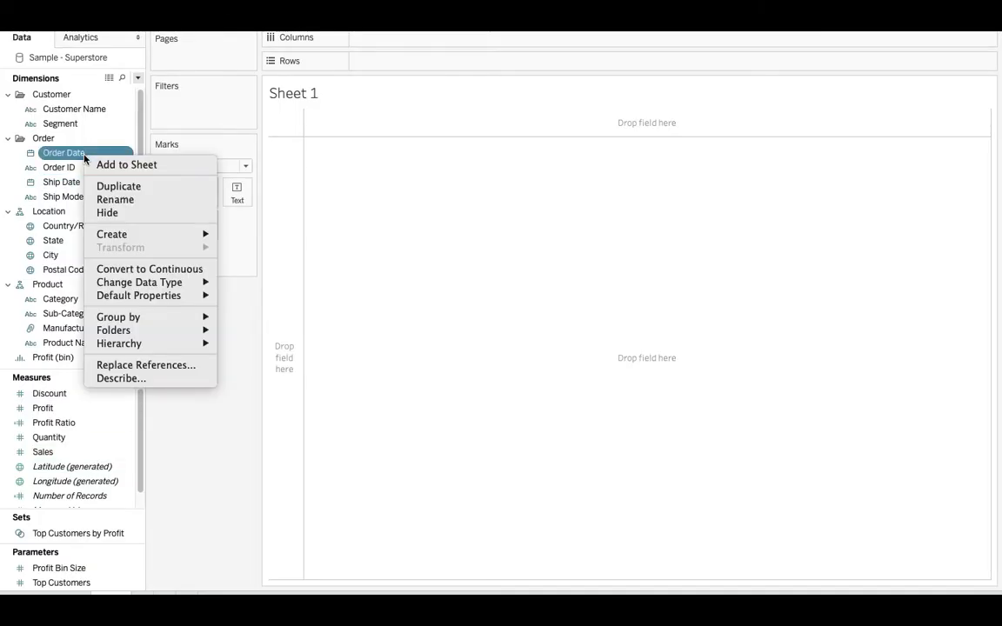
pyautogui.moveTo(112, 234)
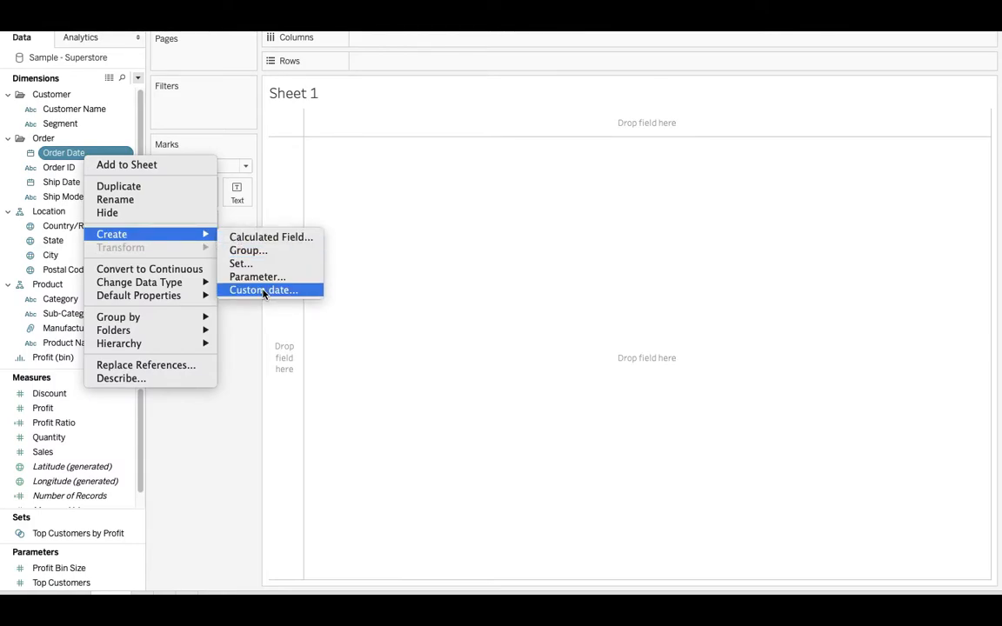
pyautogui.click(262, 289)
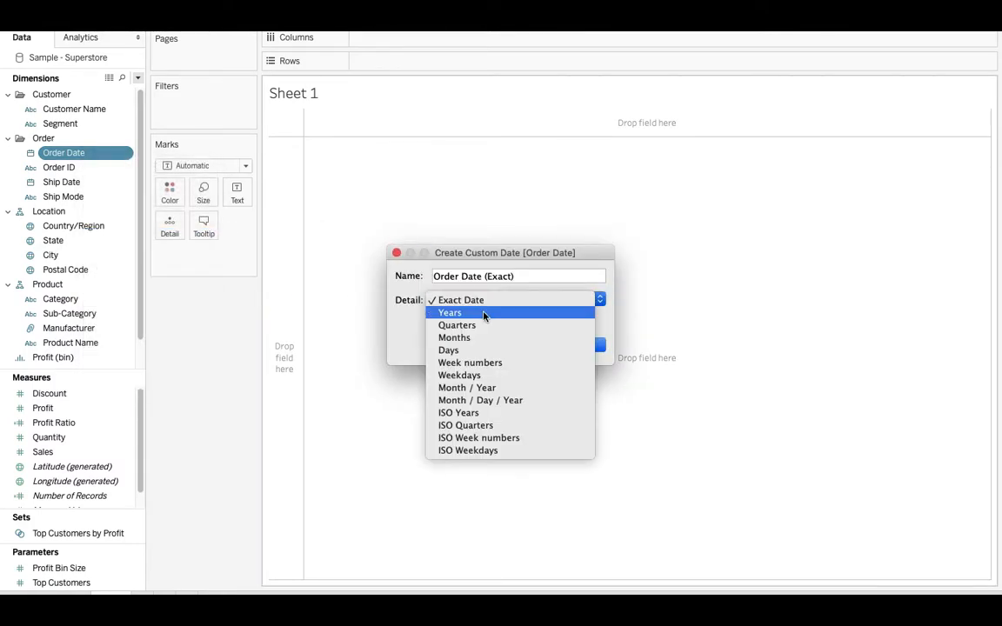
pyautogui.click(449, 312)
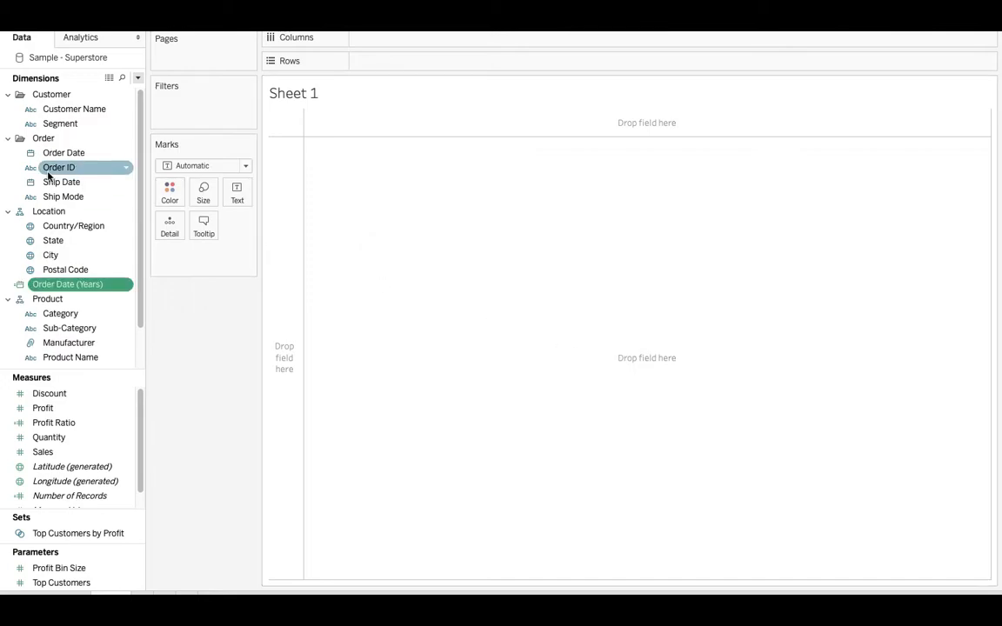
pyautogui.rightClick(63, 152)
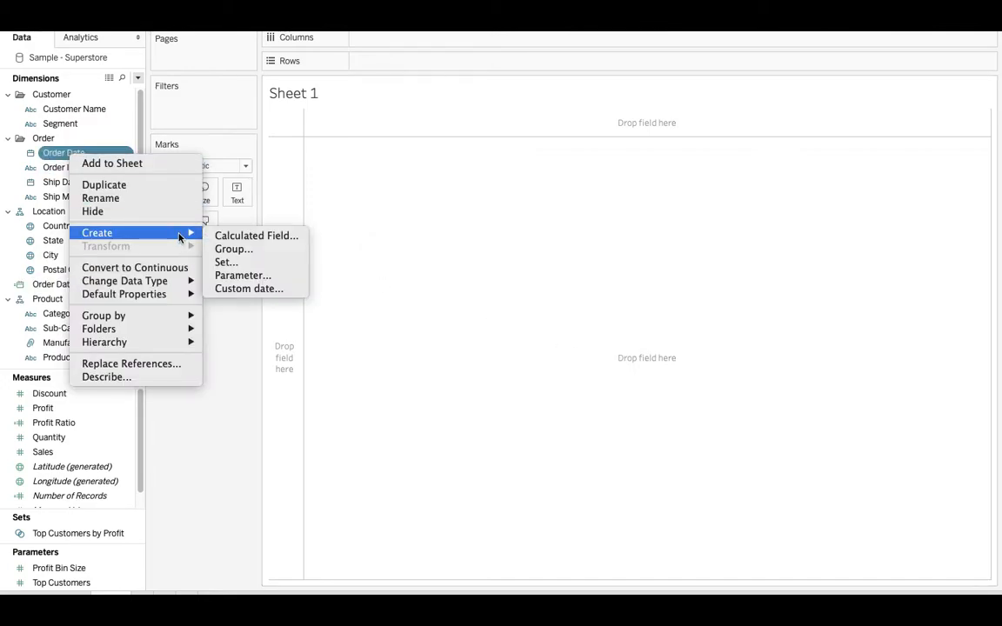
pyautogui.click(247, 288)
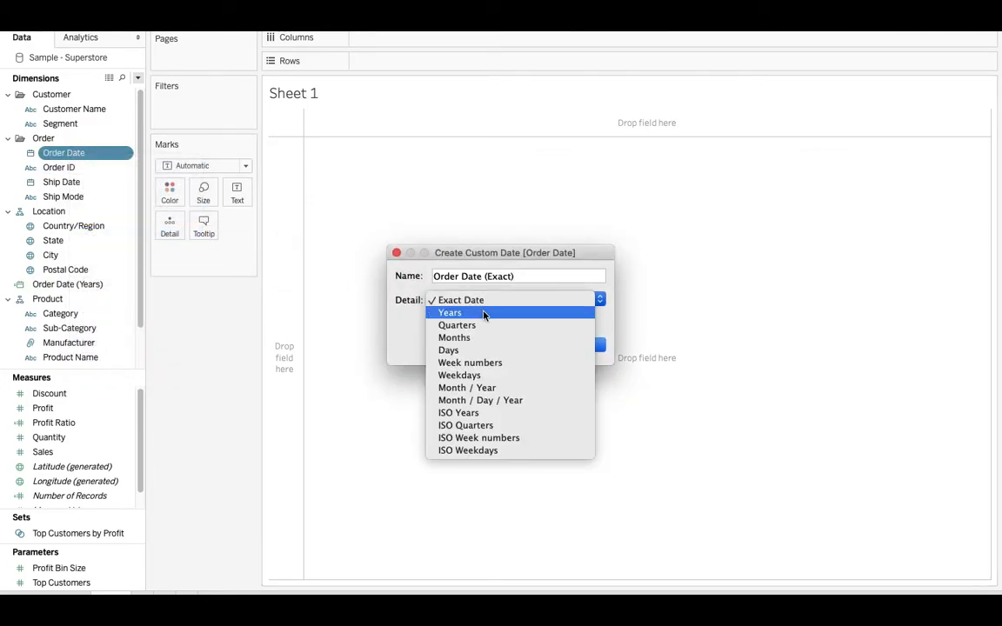
pyautogui.click(454, 337)
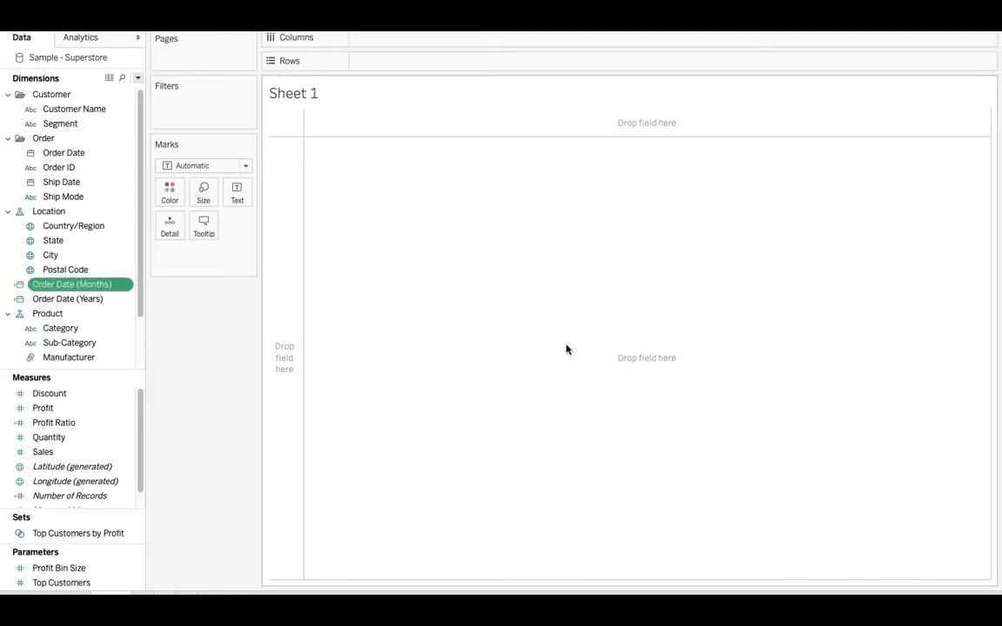
pyautogui.rightClick(63, 152)
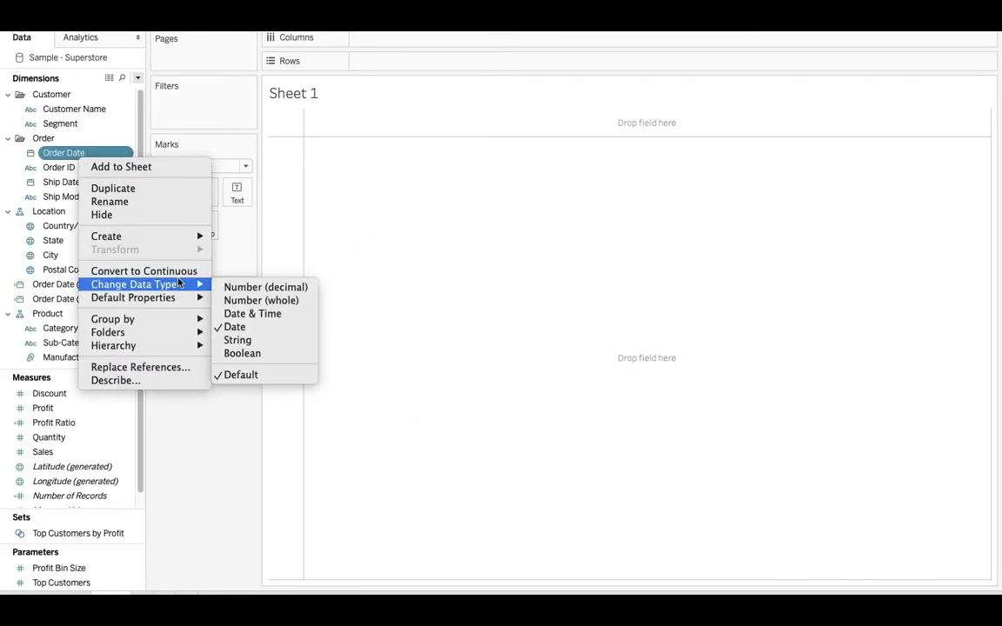
pyautogui.click(105, 236)
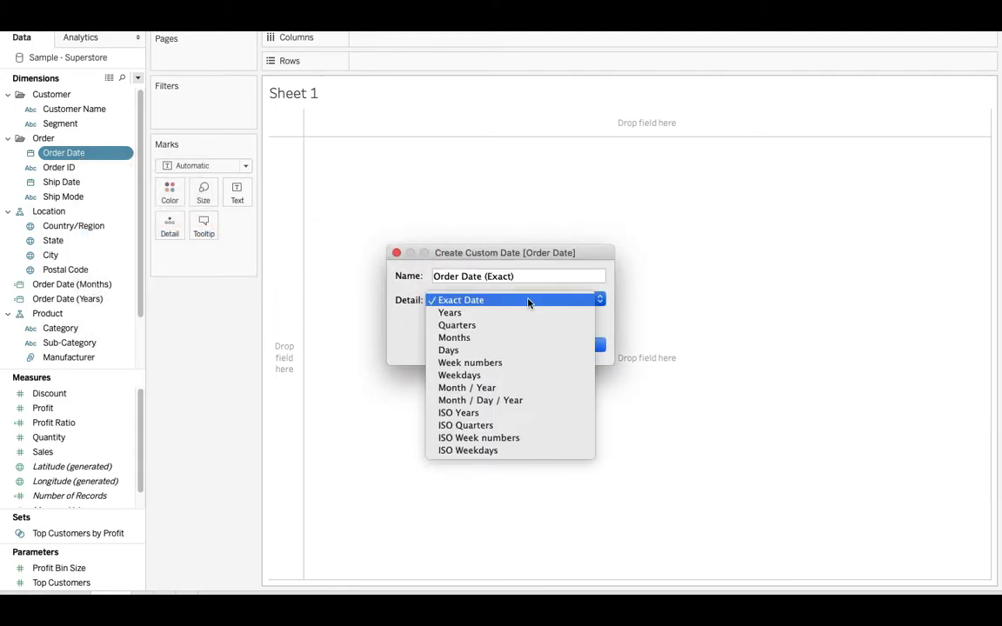
pyautogui.click(448, 349)
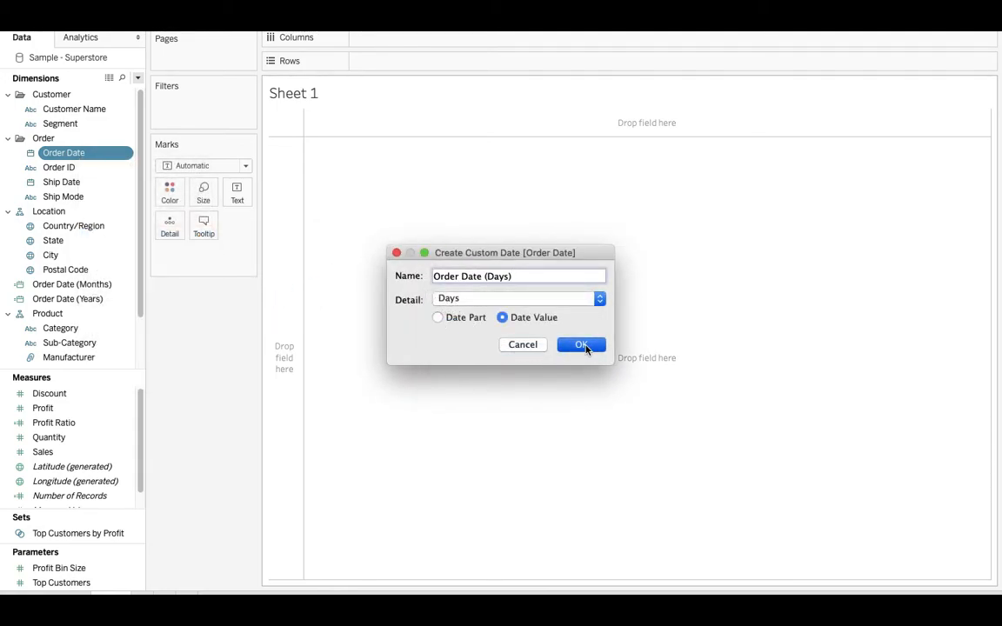
pyautogui.click(581, 345)
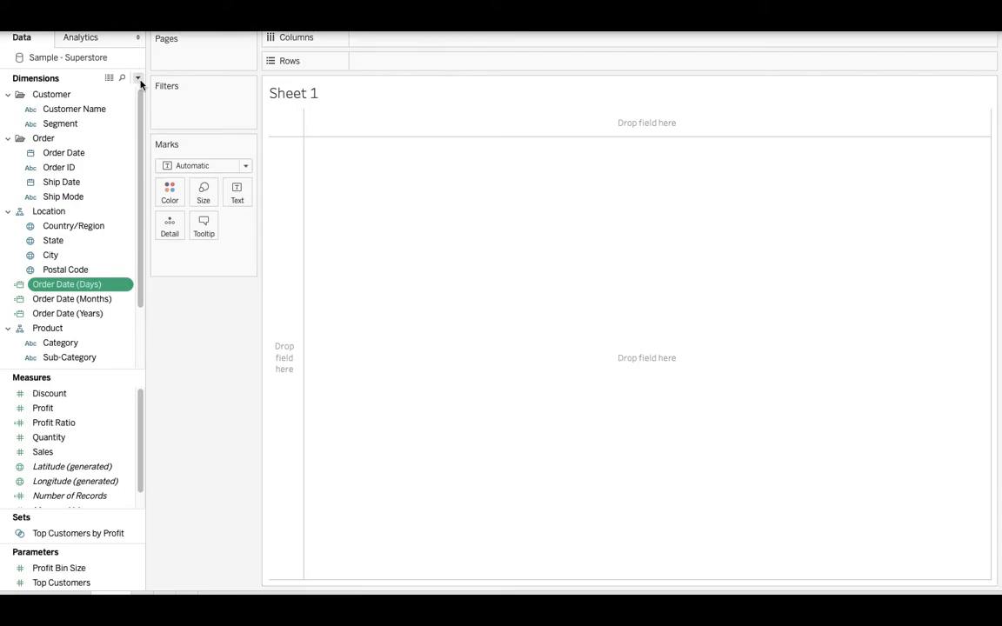
# Step: Create a String parameter named Date Granularity and start its value list with Year
pyautogui.click(137, 77)
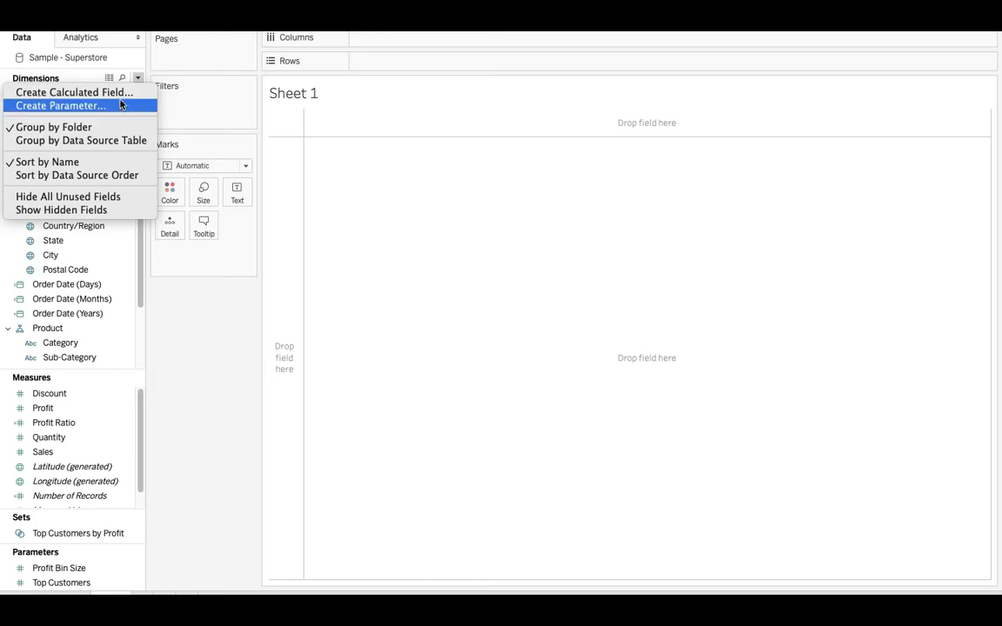
pyautogui.click(60, 105)
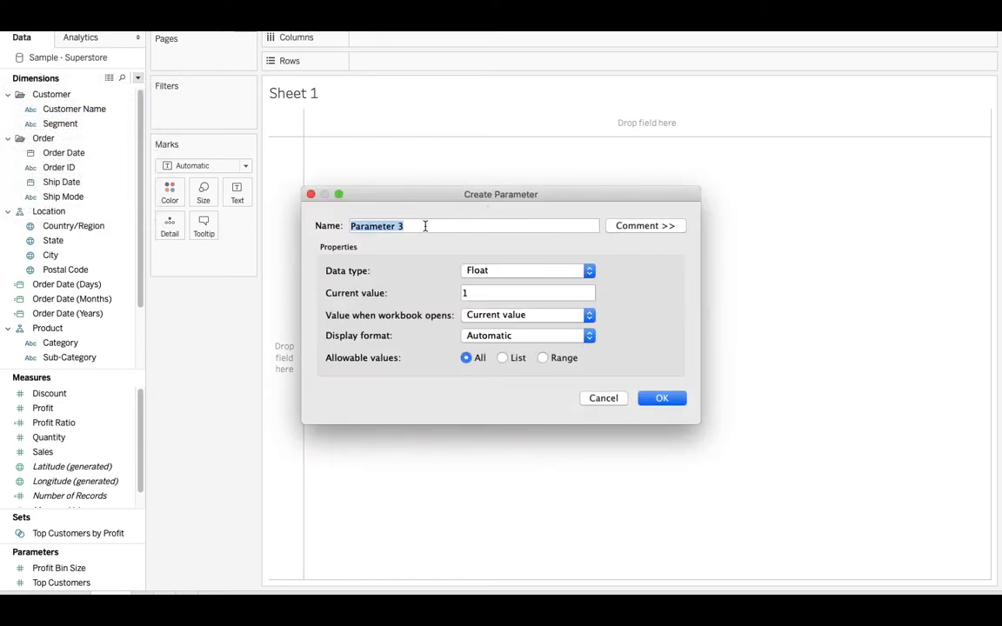
pyautogui.write('Date')
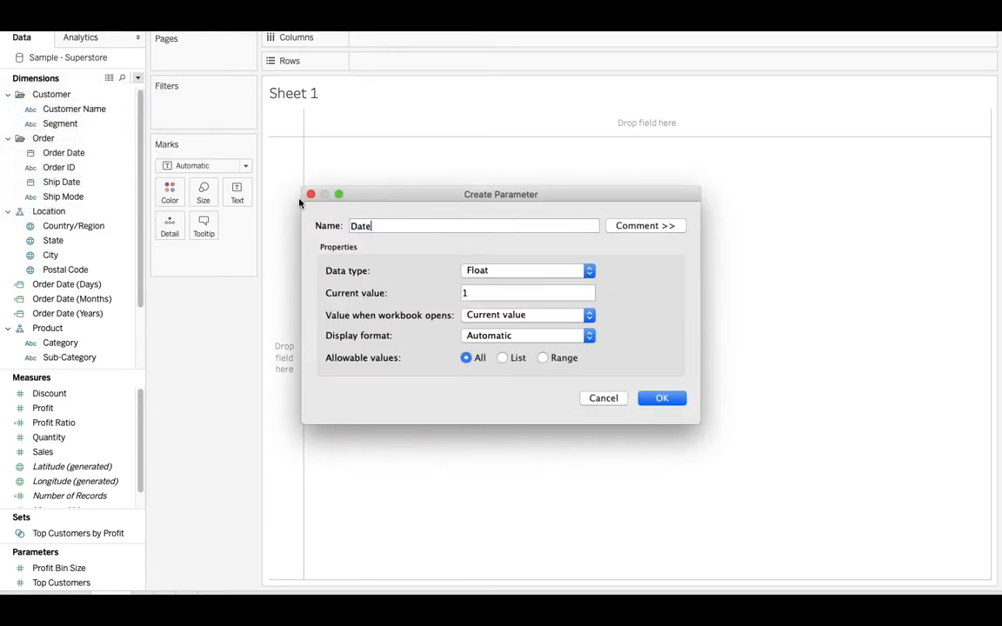
pyautogui.write('Granularity')
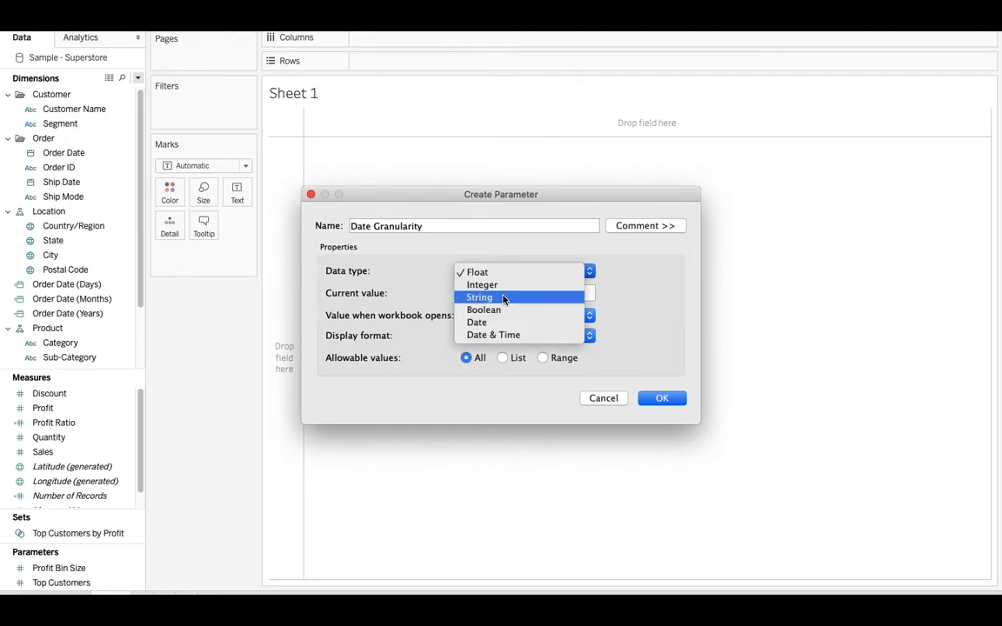
pyautogui.click(480, 297)
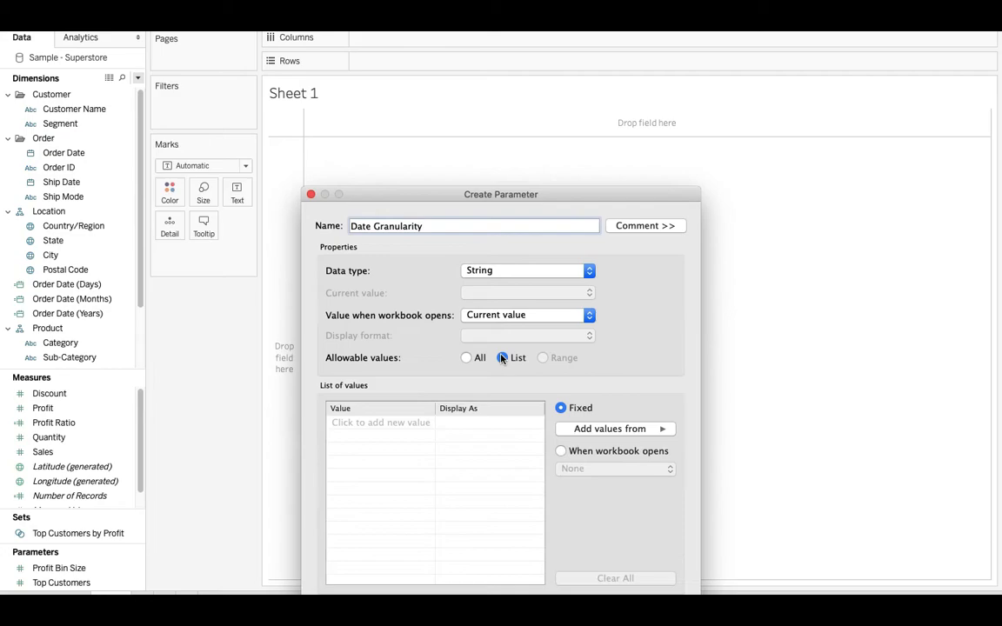
pyautogui.click(381, 423)
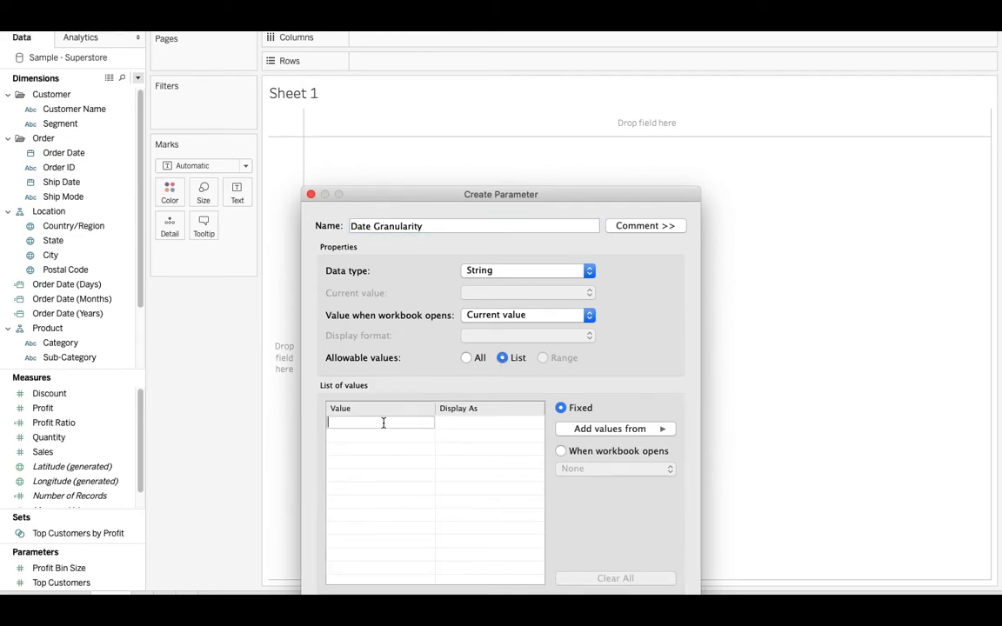
pyautogui.write('Year')
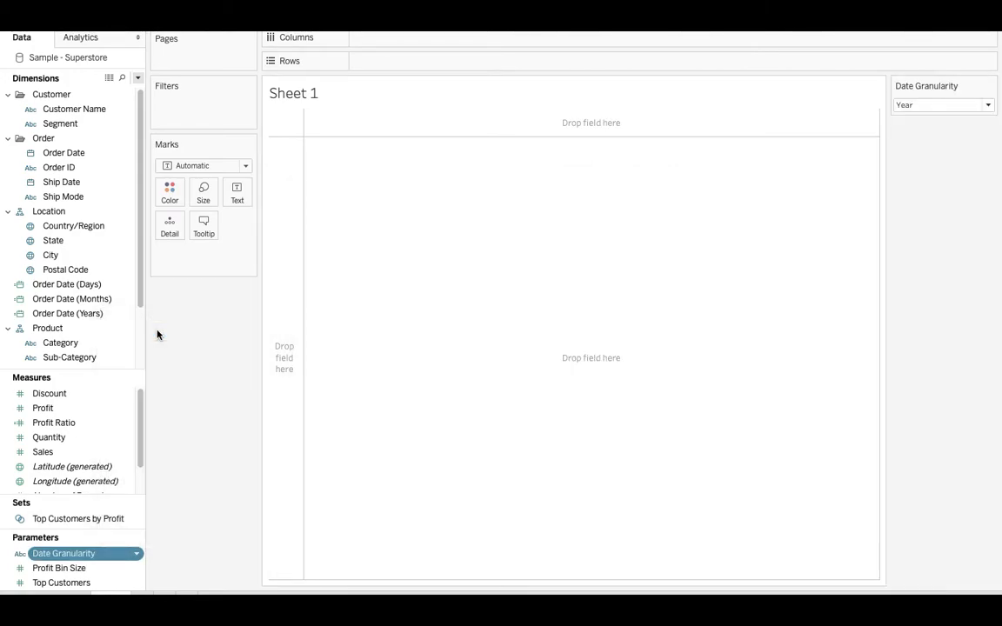
pyautogui.moveTo(636, 205)
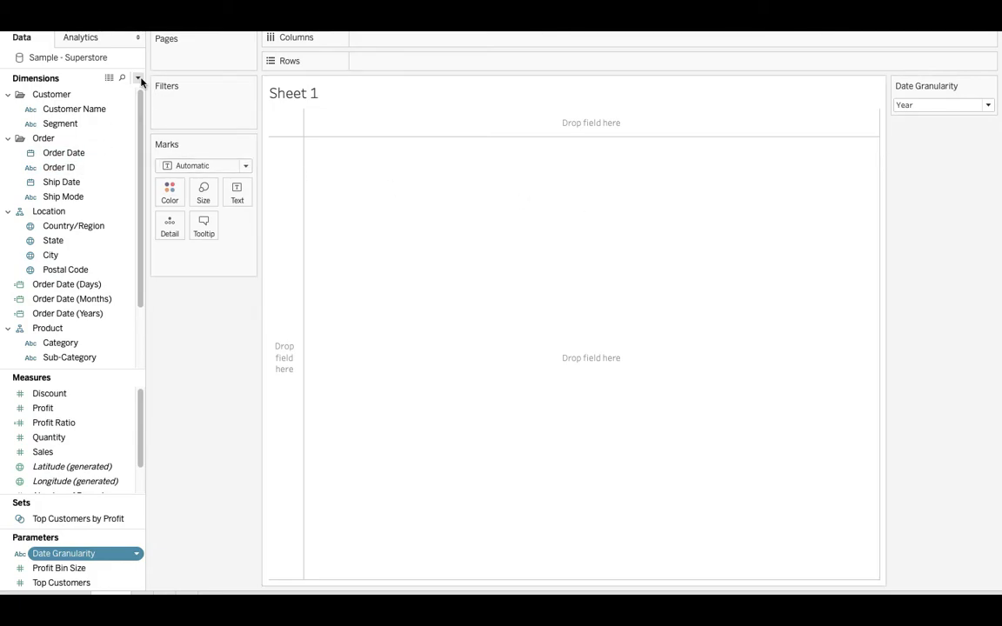
# Step: Create calculated field Date with CASE [Date Granularity] choosing the Years, Months or Days field
pyautogui.click(138, 78)
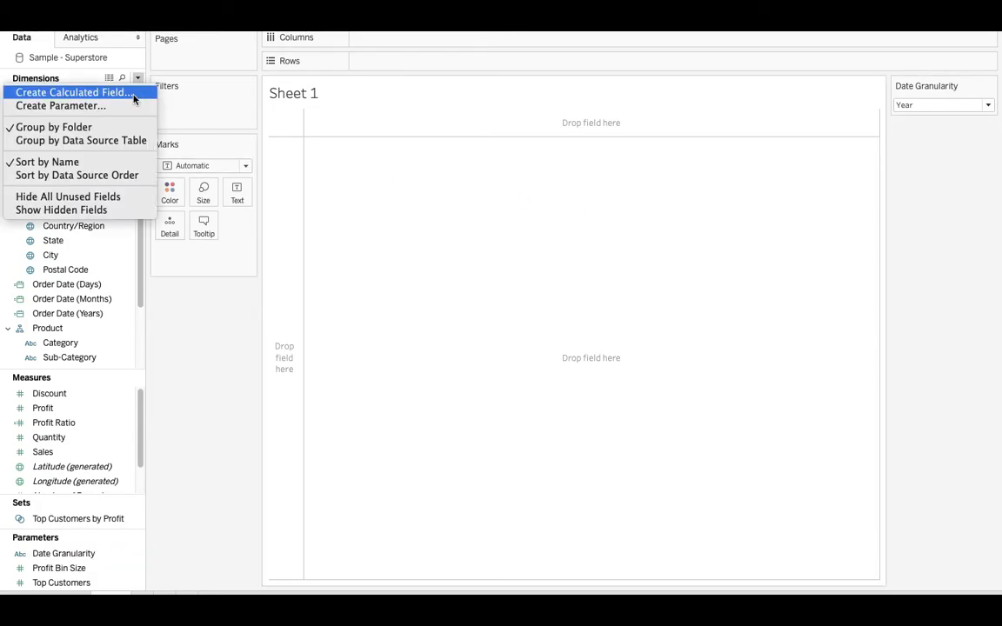
pyautogui.click(73, 92)
pyautogui.write('Date')
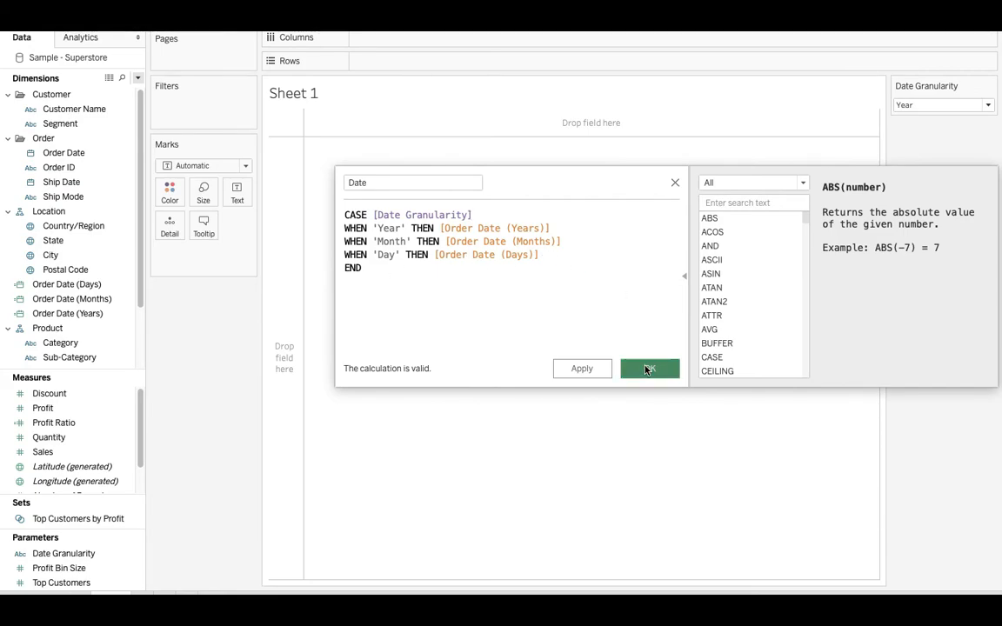
pyautogui.click(650, 368)
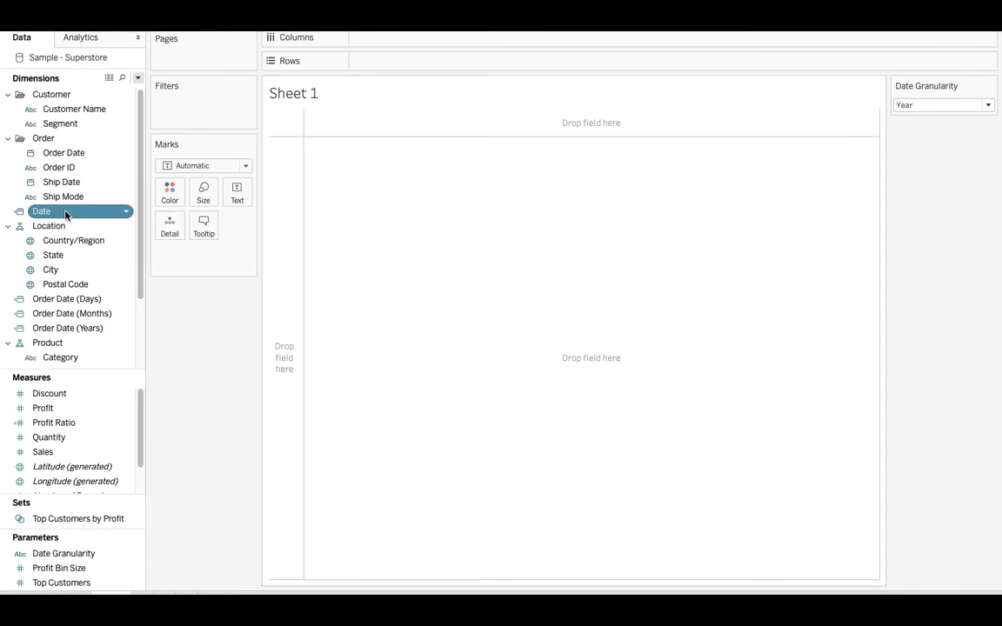
# Step: Place Date on Columns as Exact Date and drag Sales to Rows
pyautogui.rightClick(41, 211)
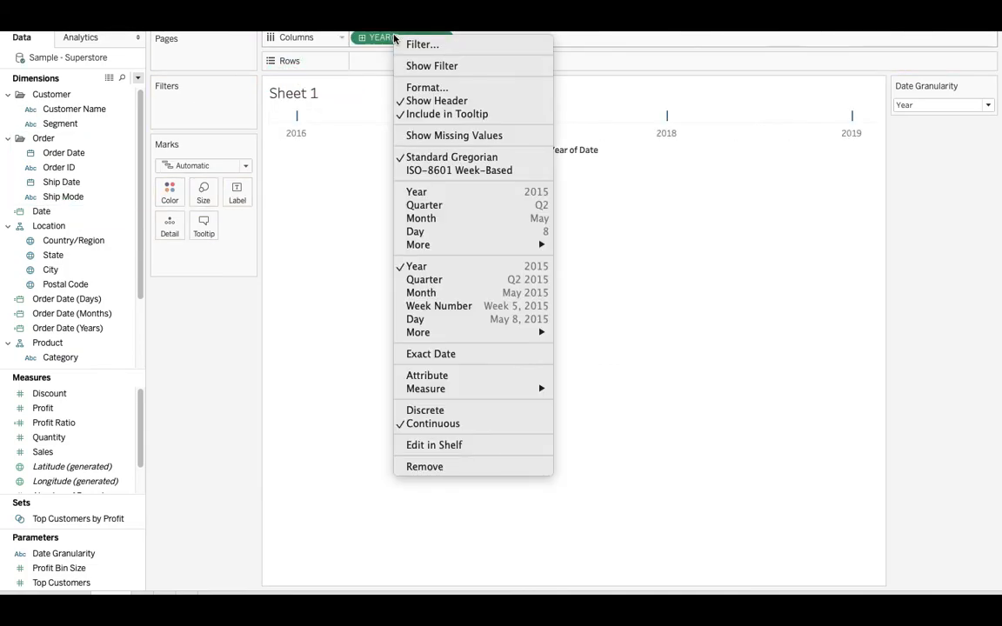
pyautogui.click(431, 353)
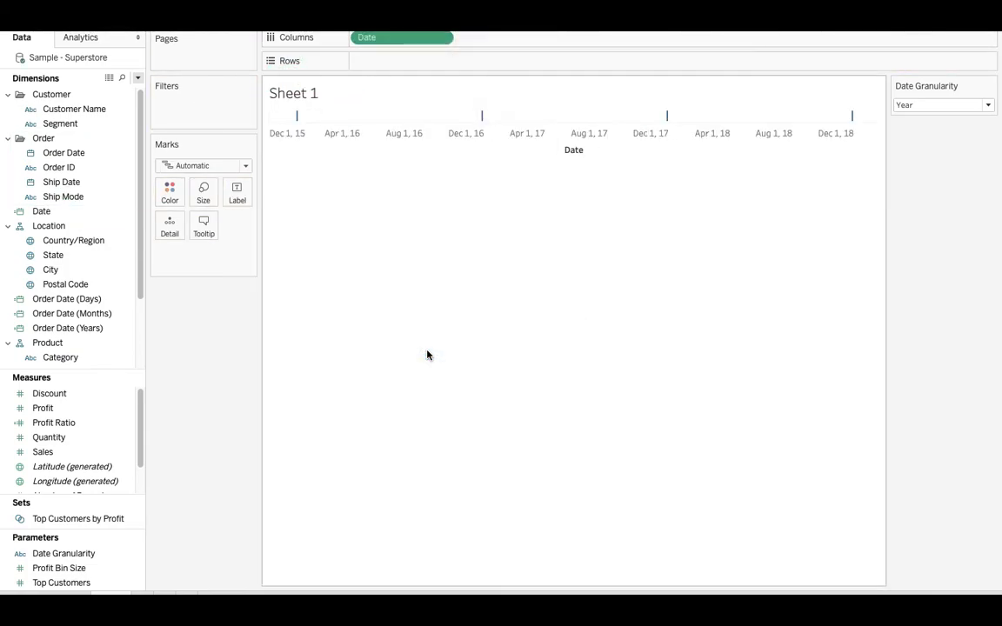
pyautogui.click(43, 452)
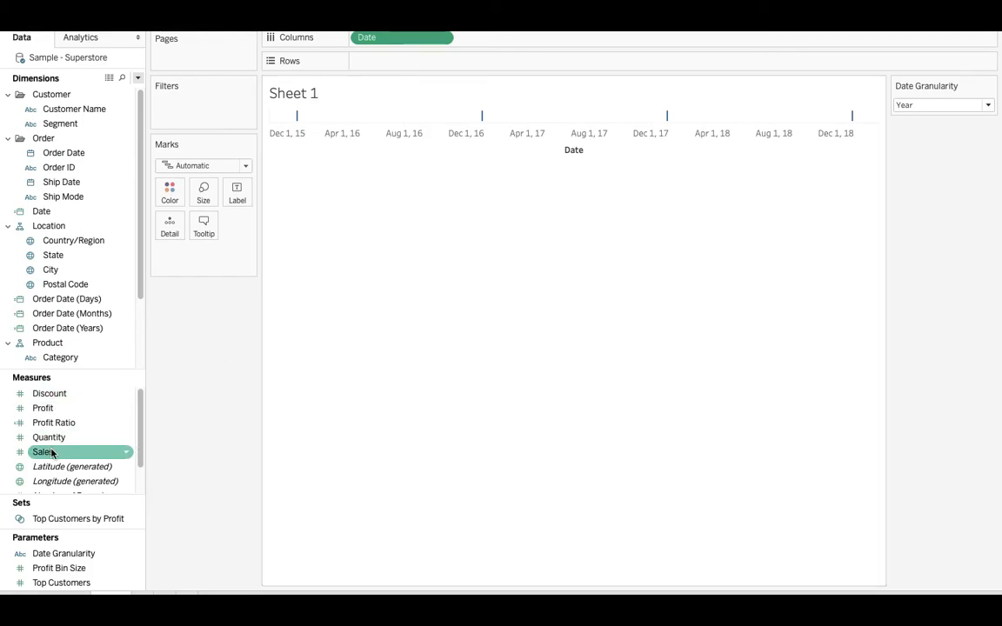
pyautogui.moveTo(43, 452); pyautogui.dragTo(403, 60)
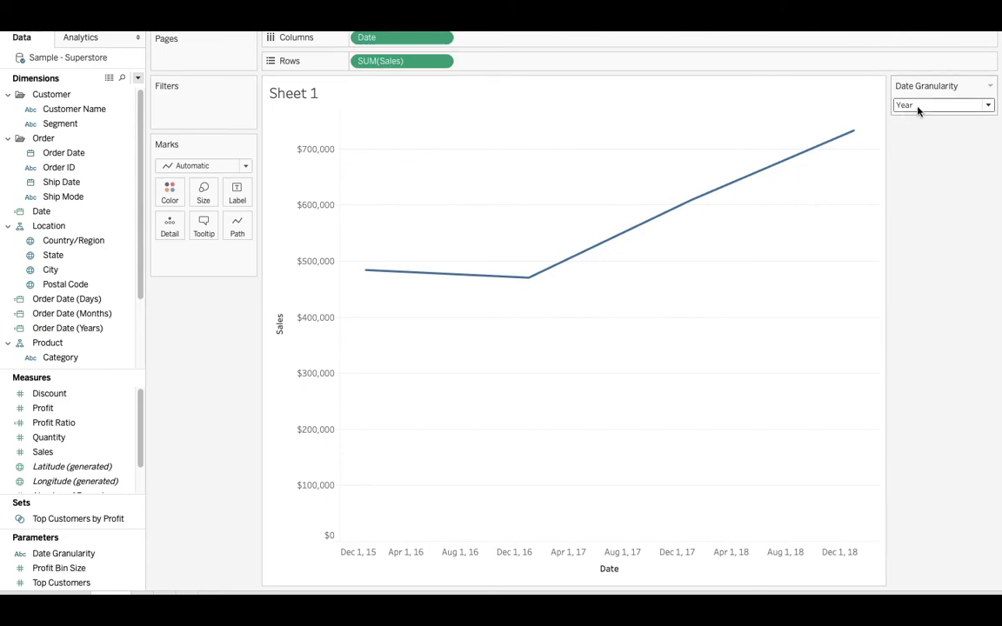
pyautogui.click(943, 104)
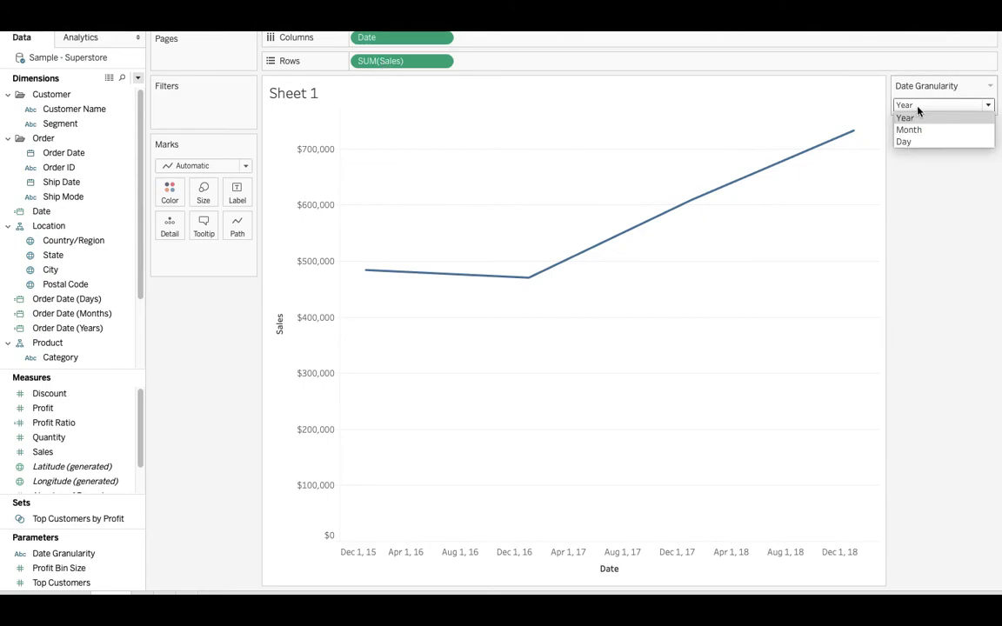
pyautogui.click(909, 129)
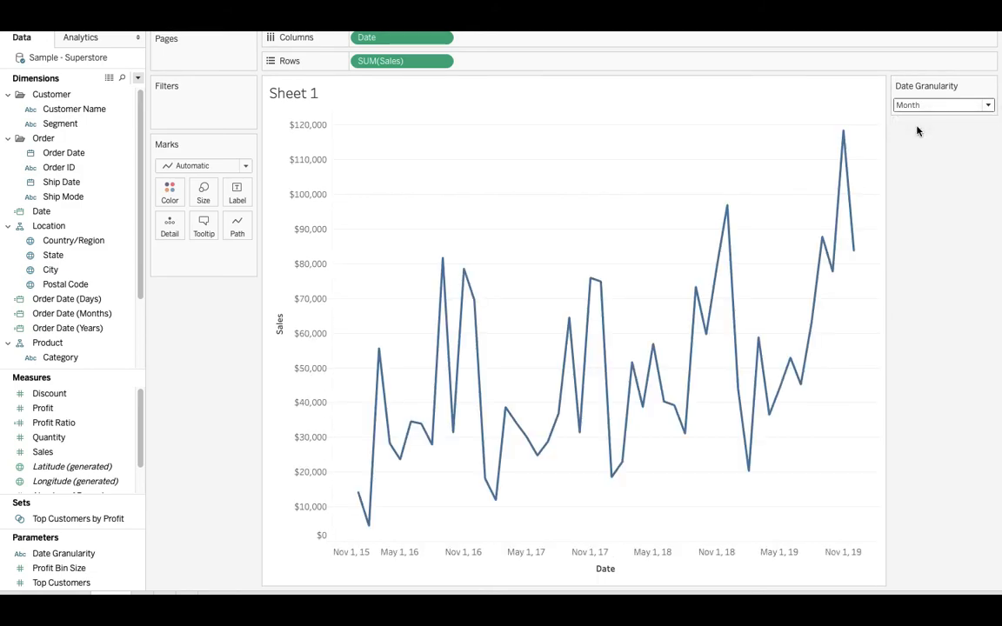
pyautogui.moveTo(918, 118)
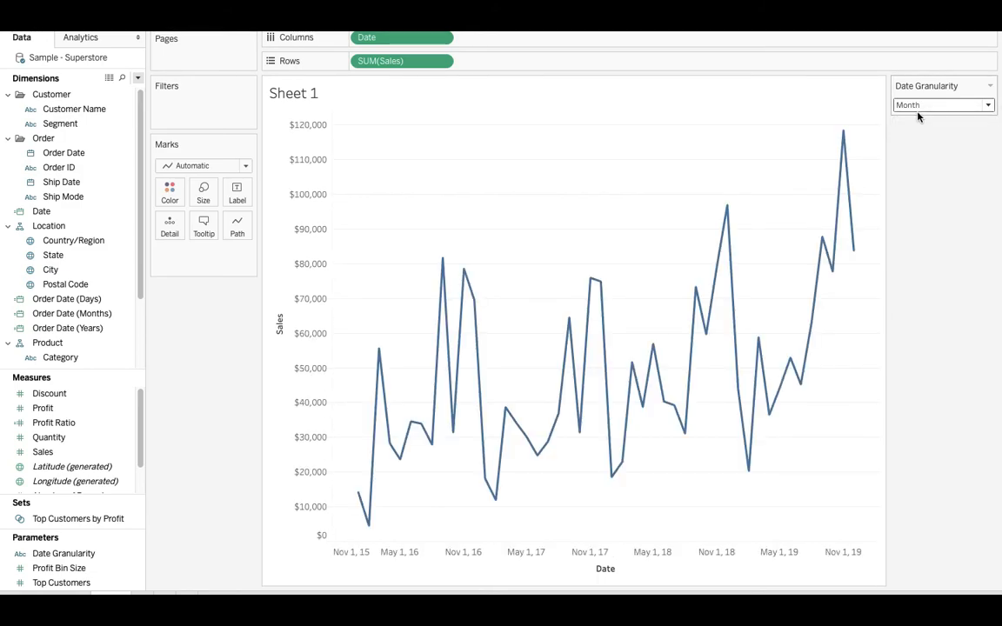
pyautogui.click(942, 105)
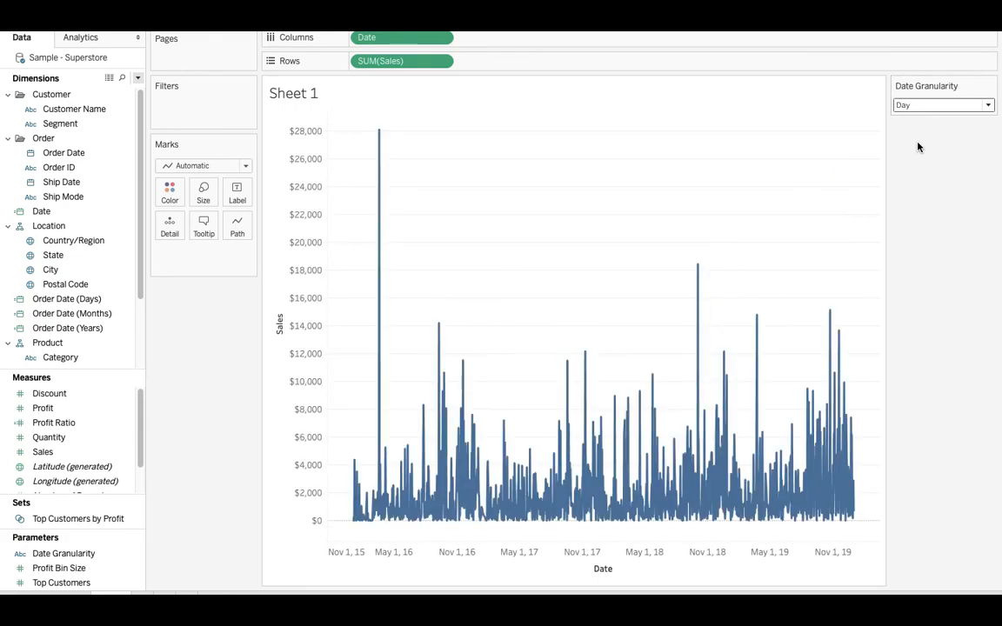
pyautogui.click(942, 104)
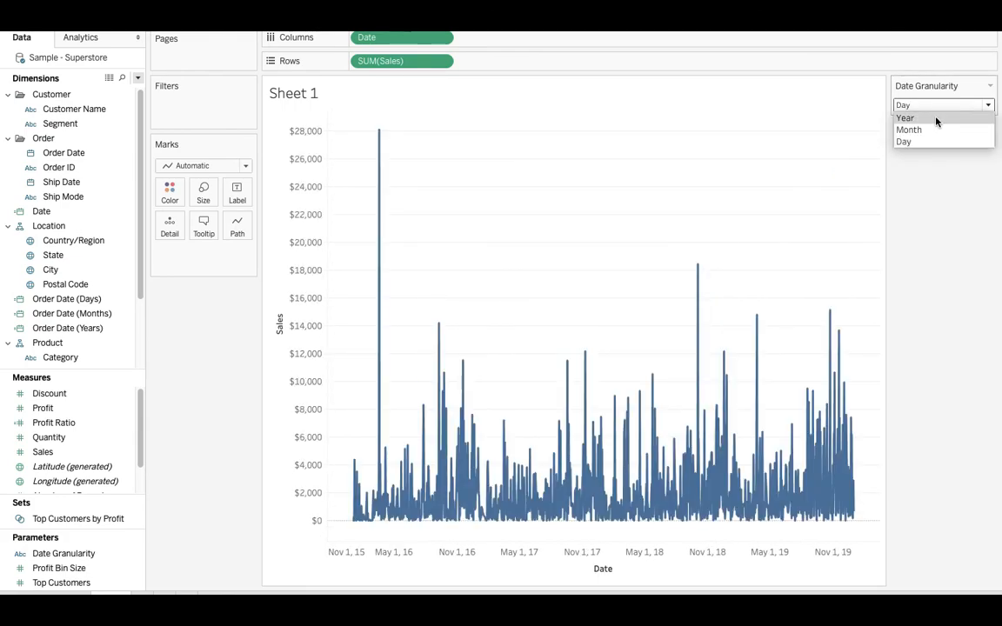
pyautogui.click(905, 118)
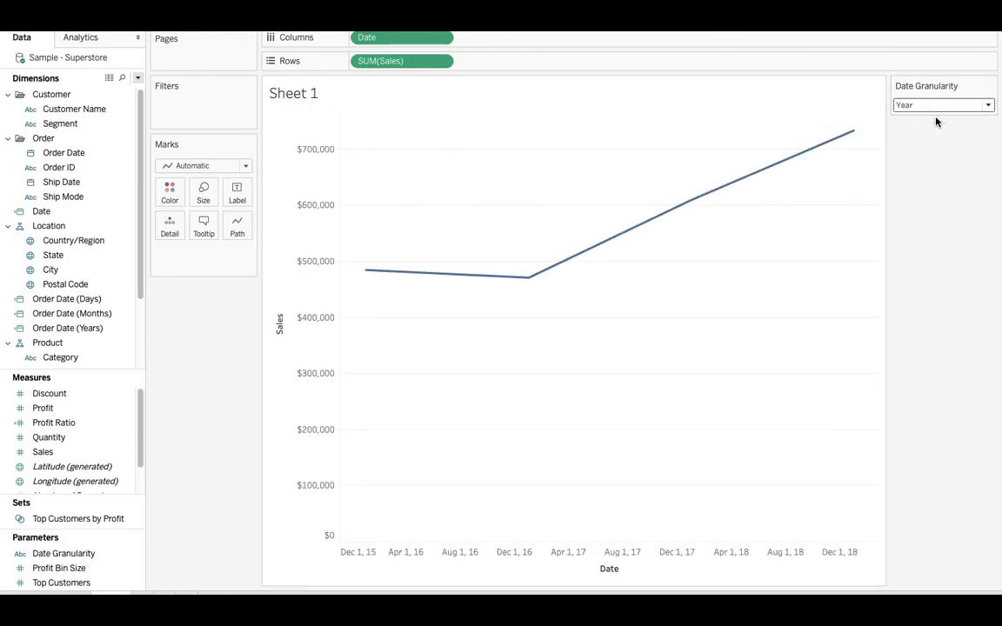